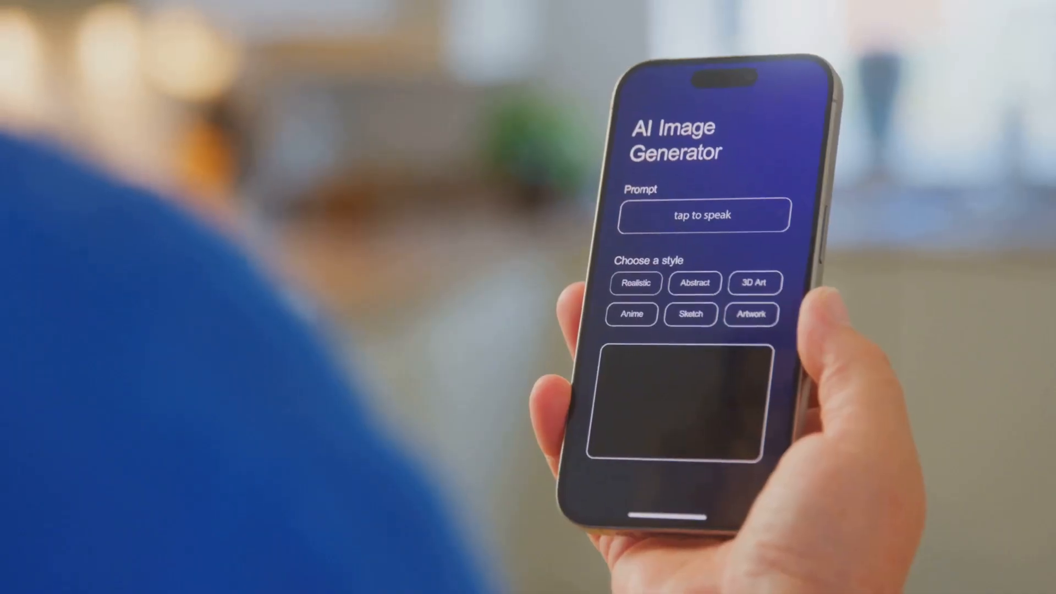
{"action": "type", "text": "Yo"}
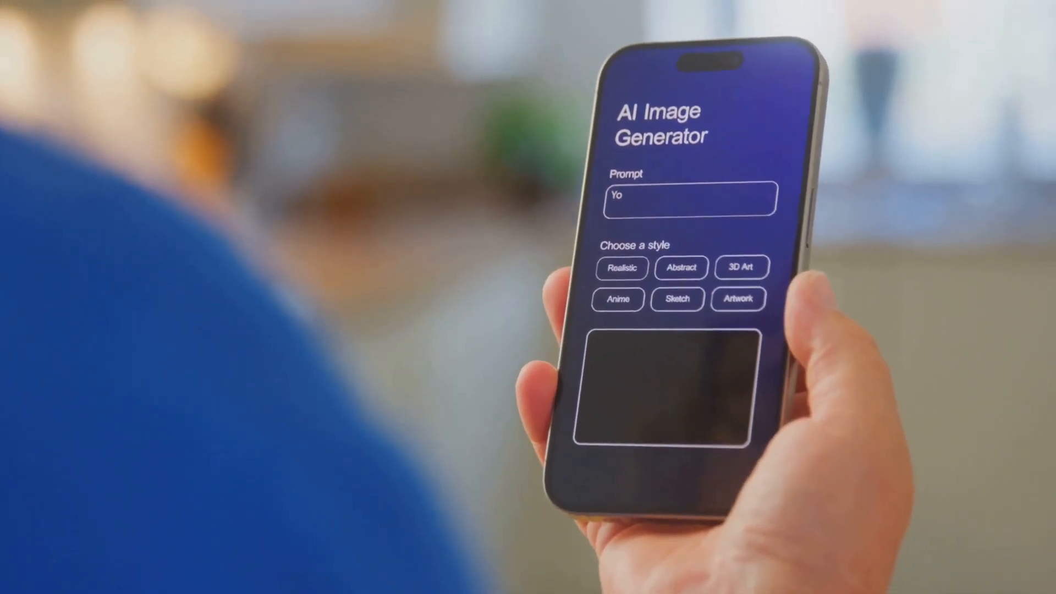